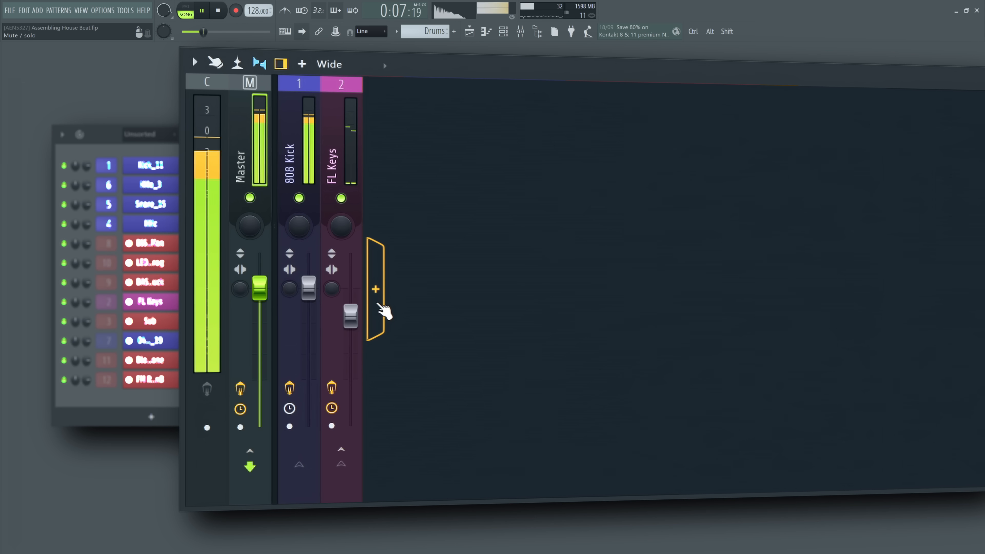
Step: Add dynamic mixer tracks one by one with the + button until the mixer reaches twelve tracks
click(375, 290)
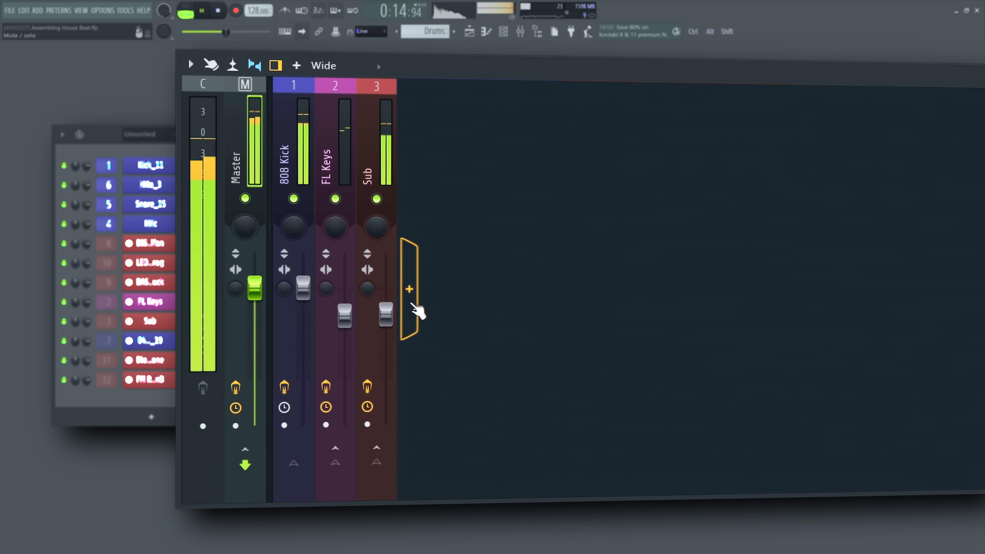
click(409, 289)
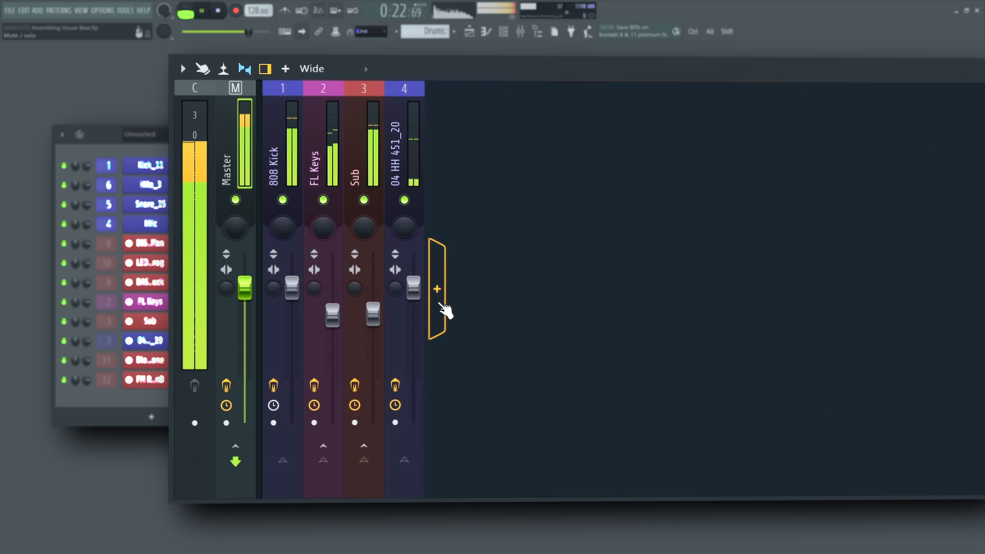
click(436, 289)
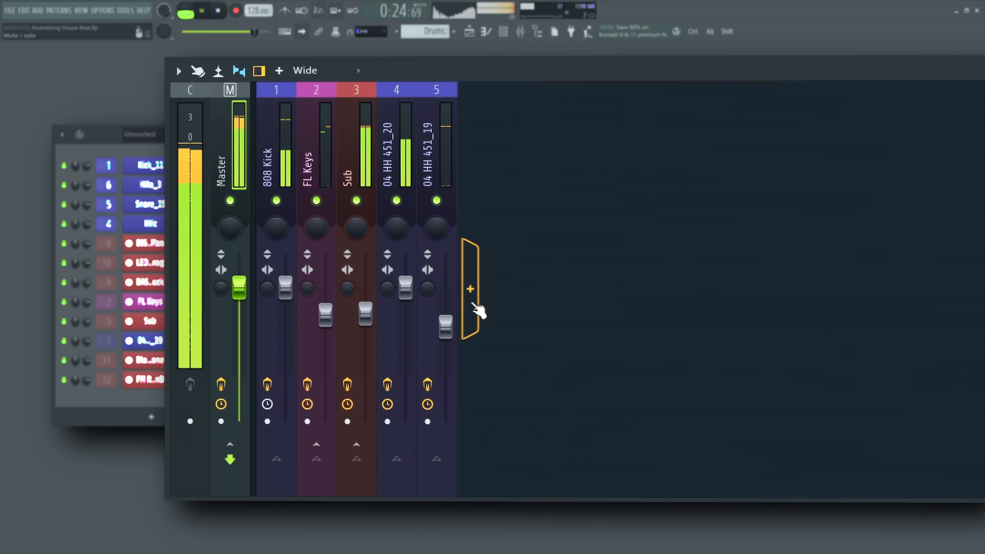
click(470, 289)
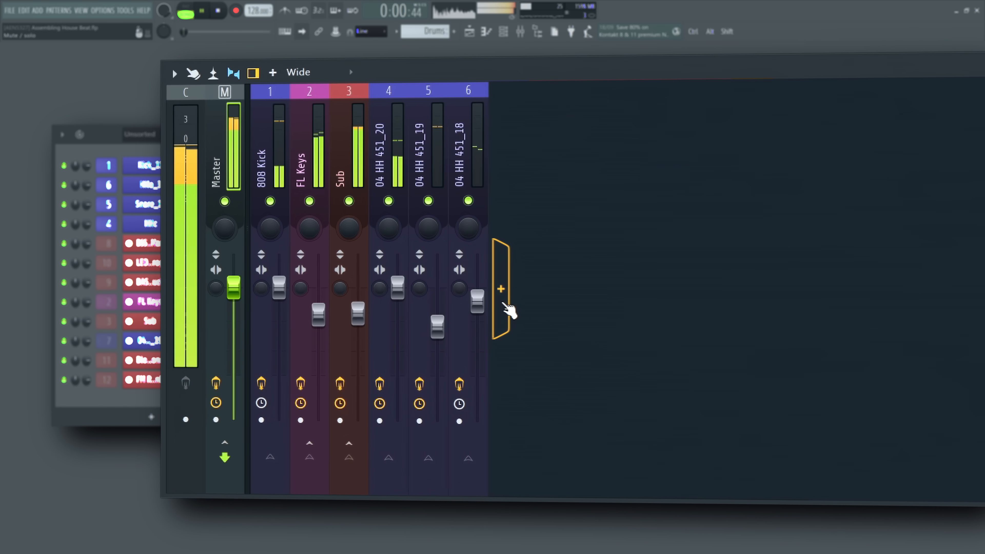
click(501, 289)
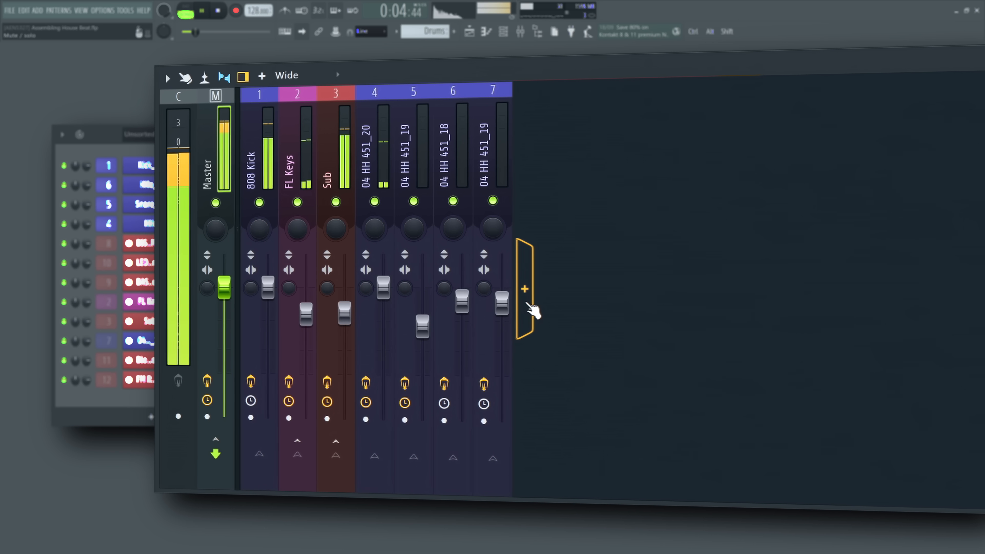
click(524, 289)
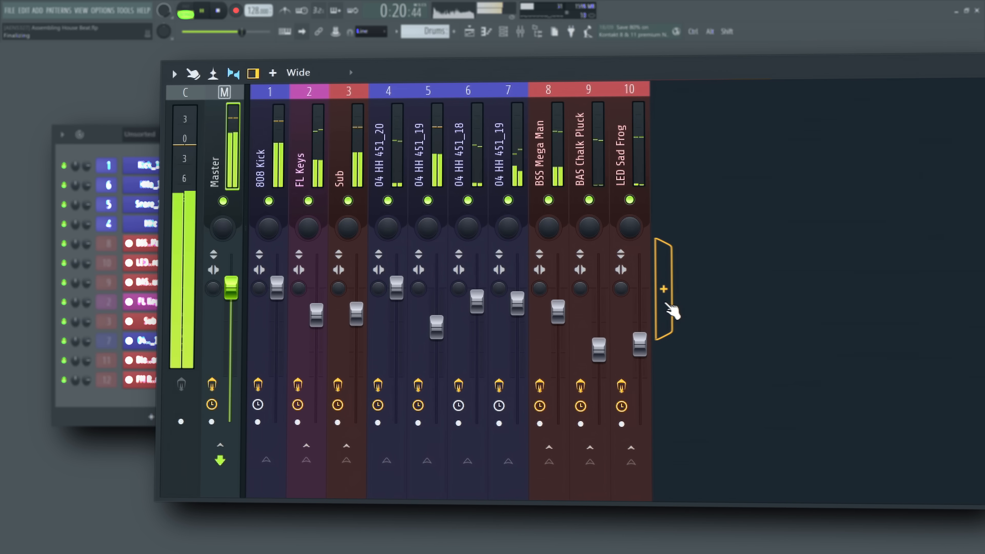
click(663, 289)
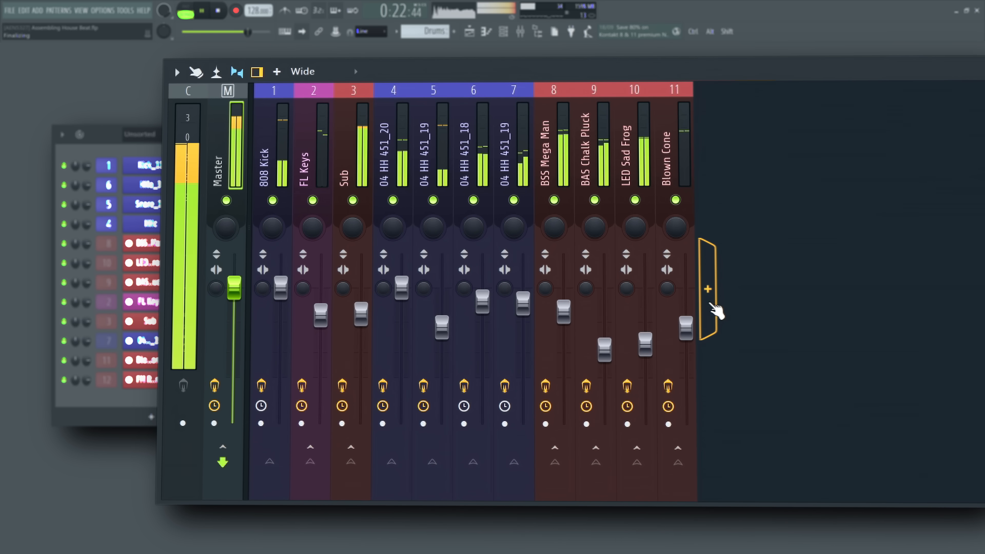
click(709, 289)
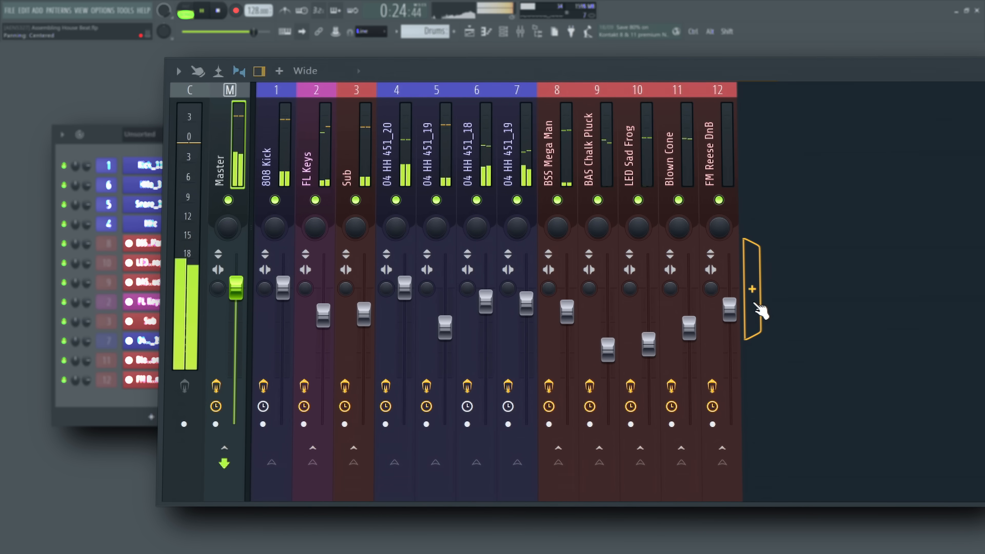
click(752, 289)
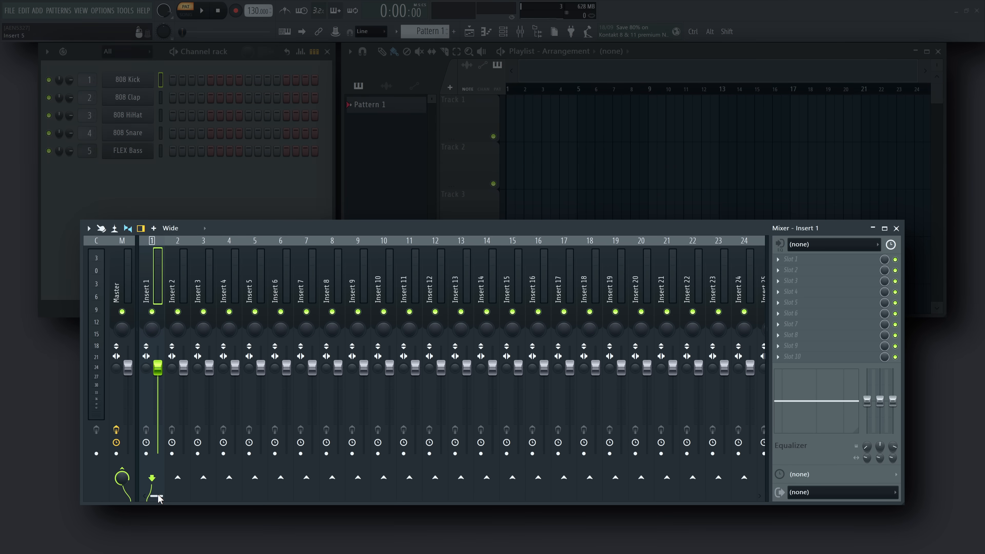
scroll(right, 3)
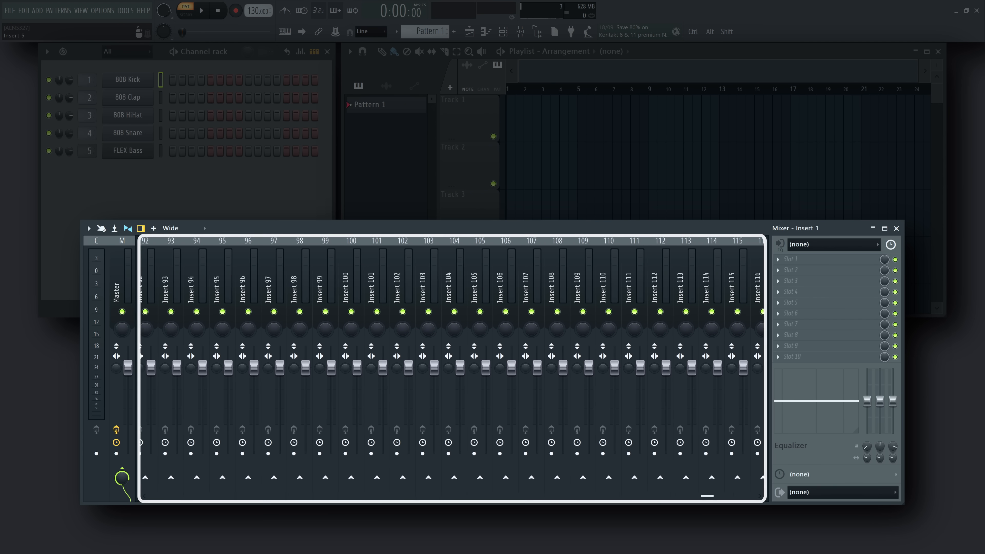
scroll(left, 3)
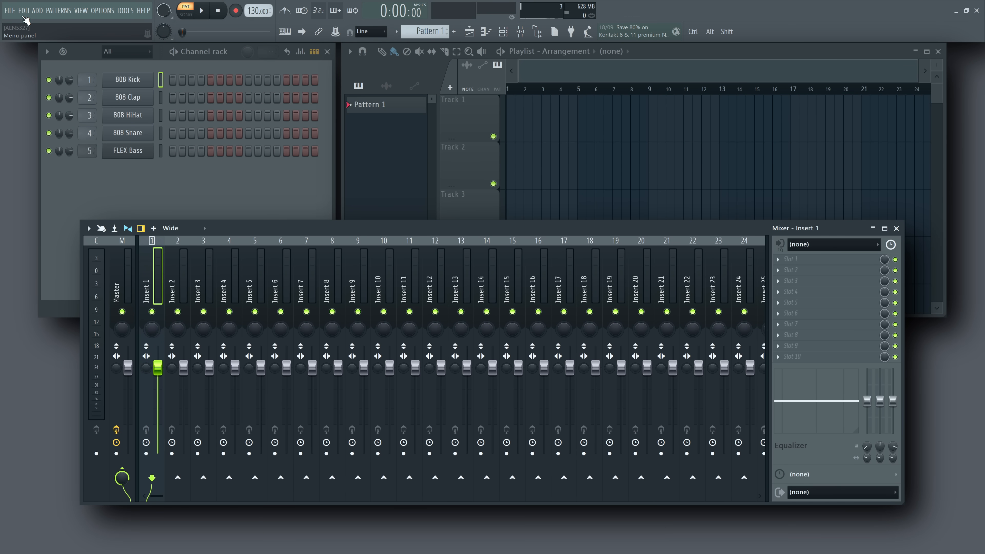
Step: Start a new project from the Minimal 'Basic with limiter' template
click(9, 10)
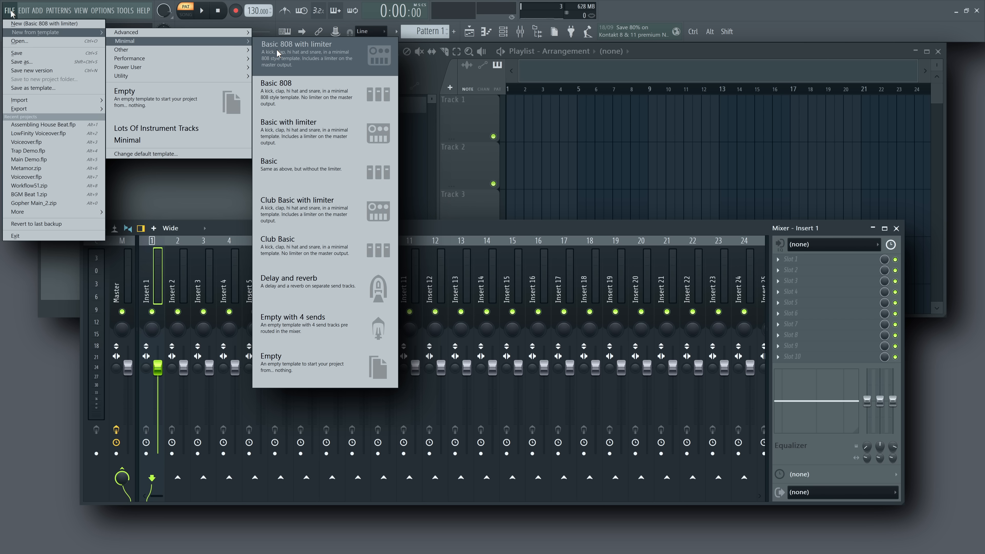
mouse_move(292, 132)
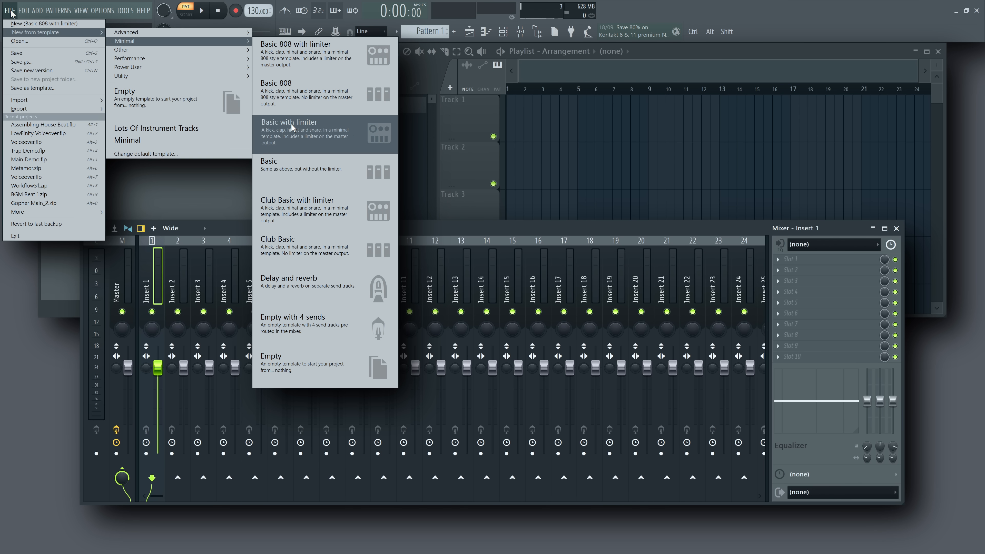
click(289, 129)
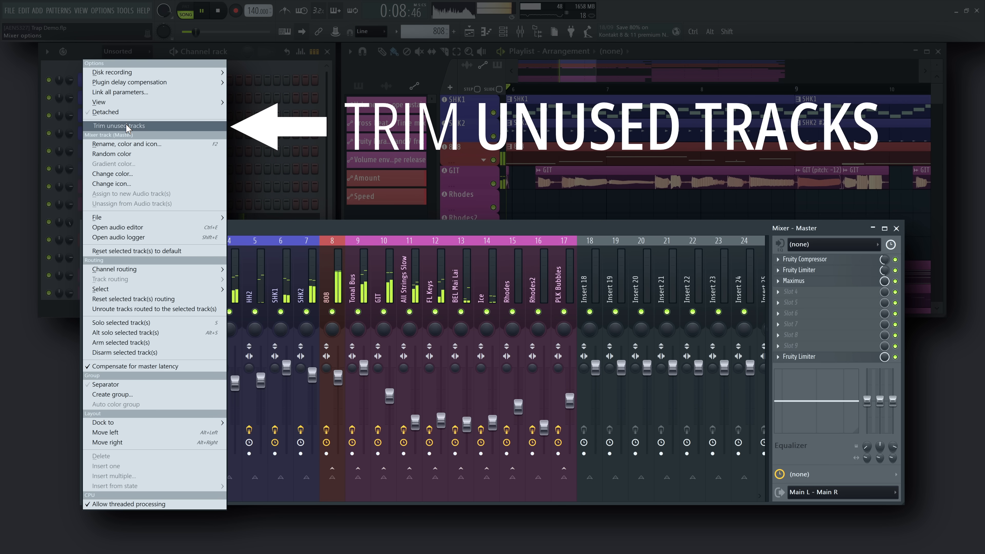
Step: Trim unused Insert tracks via Mixer options, leaving the seventeen named tracks
click(115, 125)
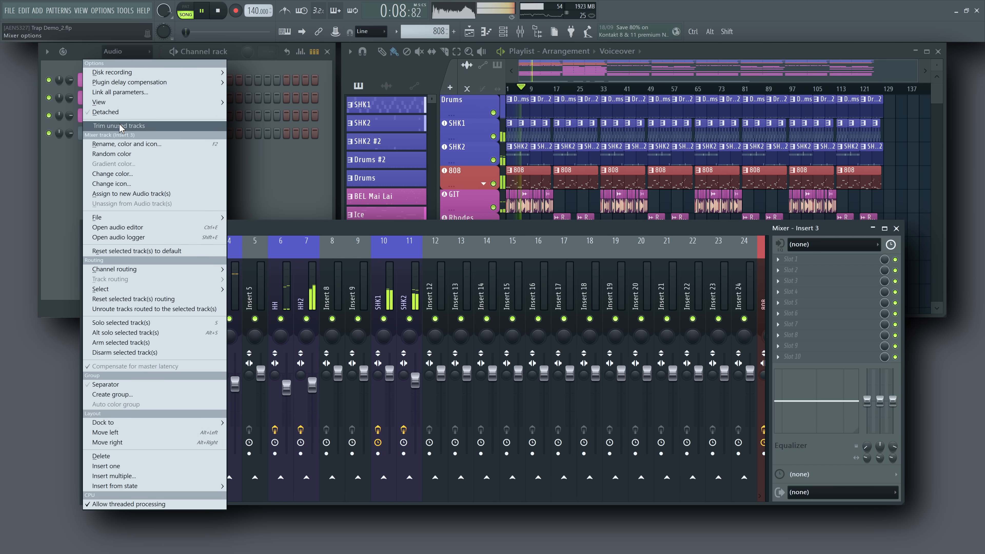
click(119, 126)
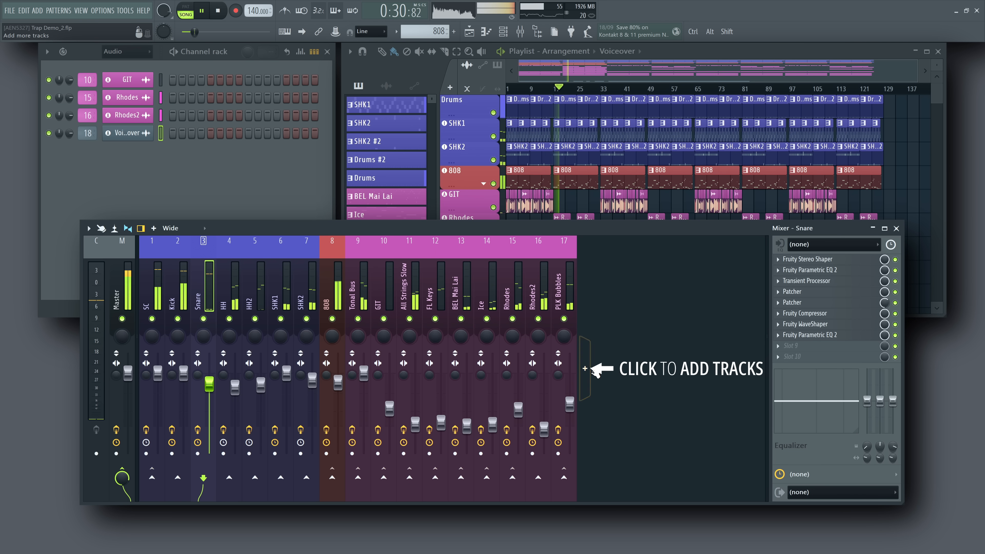
Step: Add batches of extra mixer tracks after PLK Bubbles using Add multiple, up to two hundred inserts
click(635, 369)
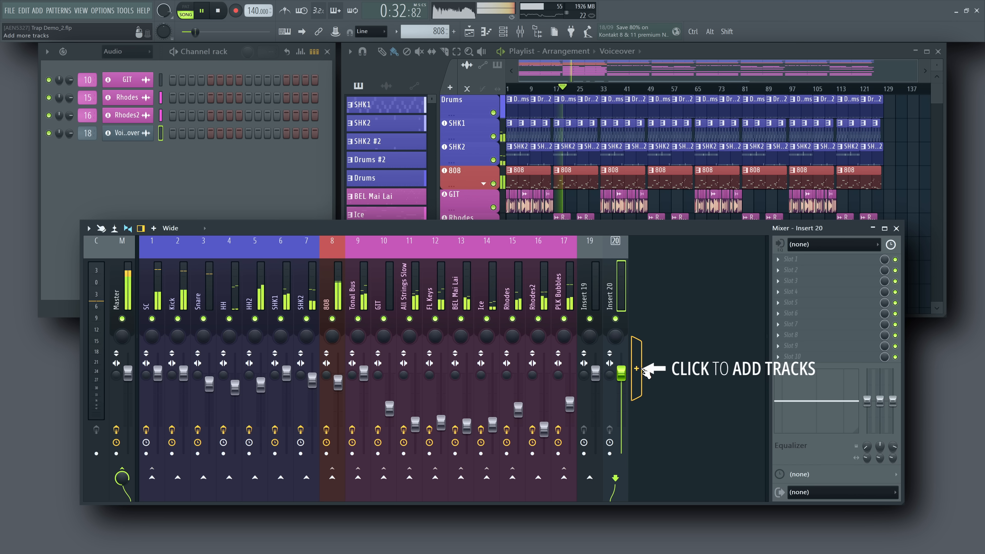
click(638, 368)
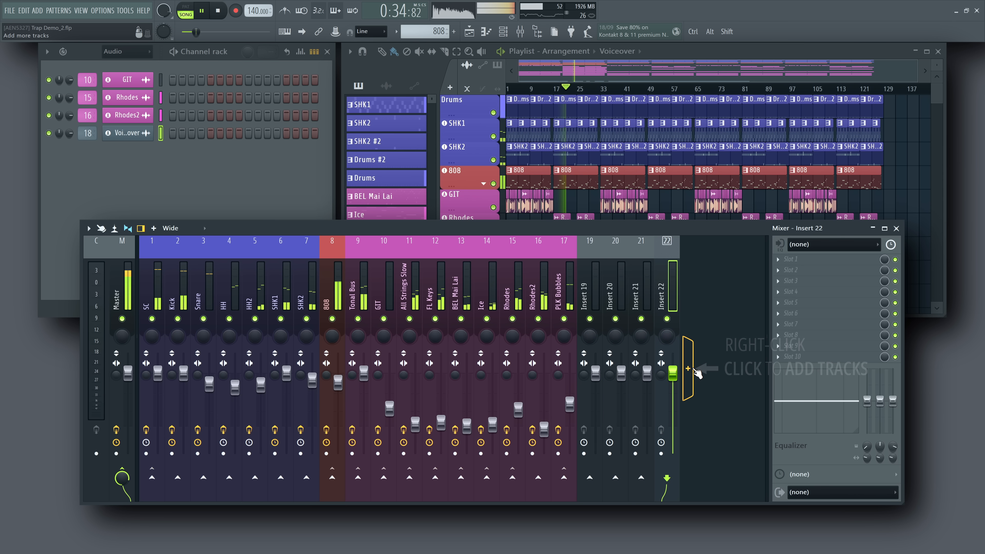
right_click(687, 369)
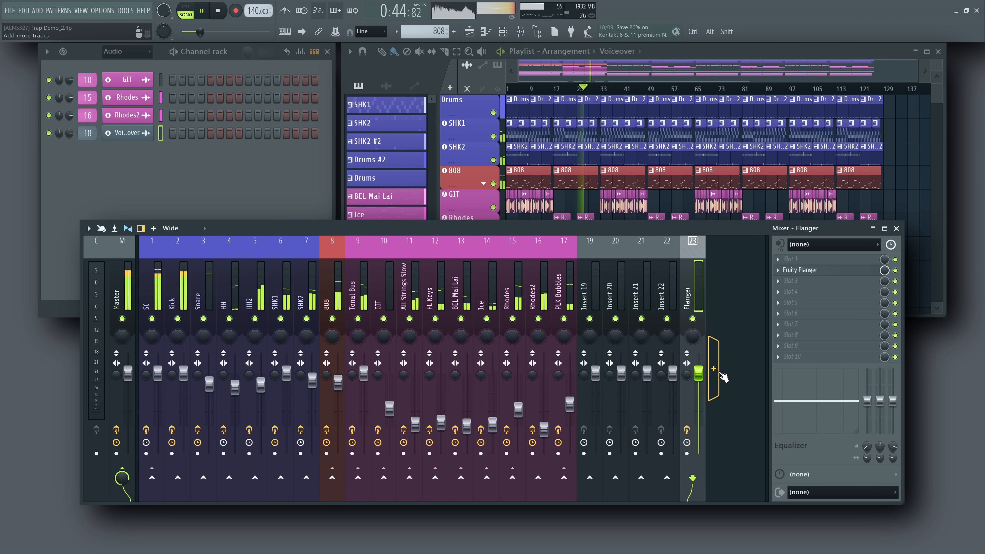
click(713, 369)
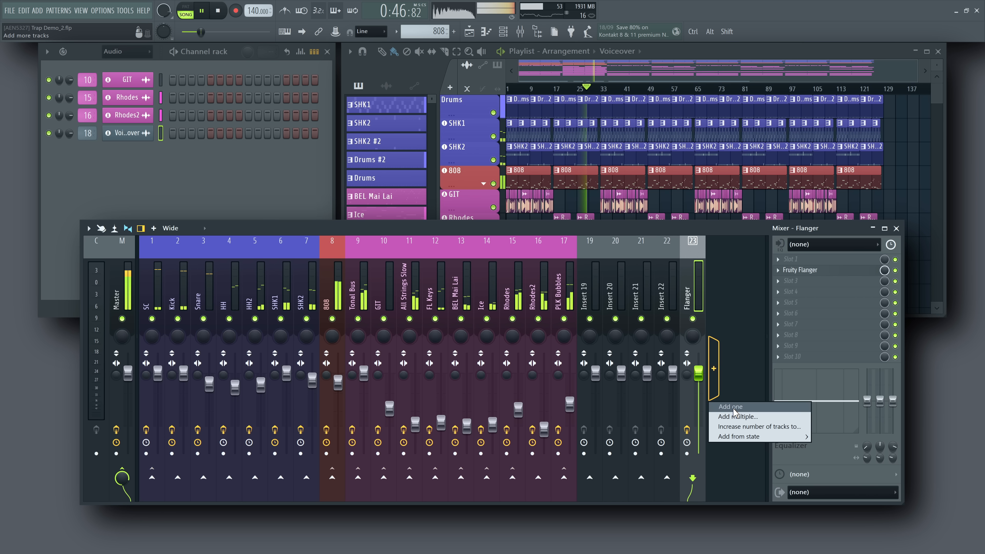
click(759, 426)
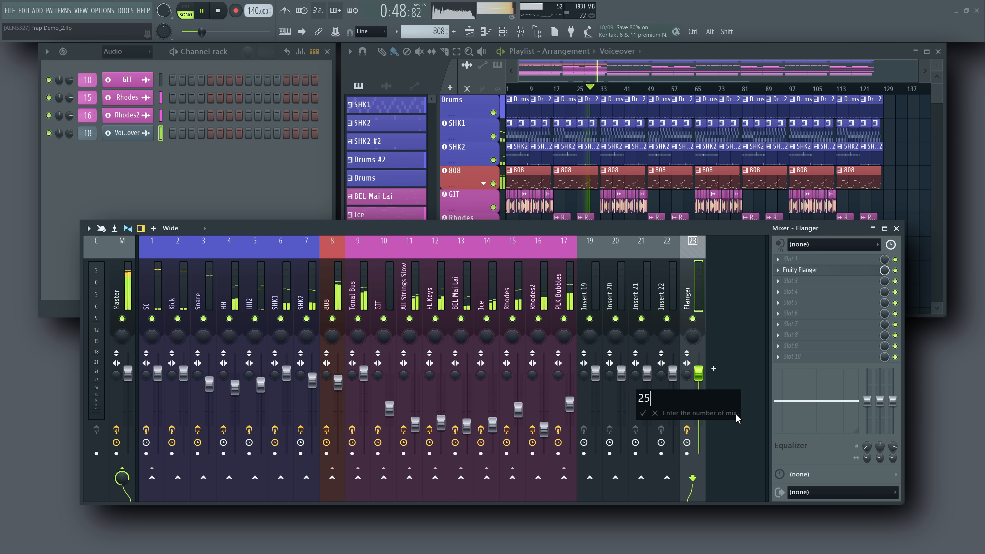
click(713, 368)
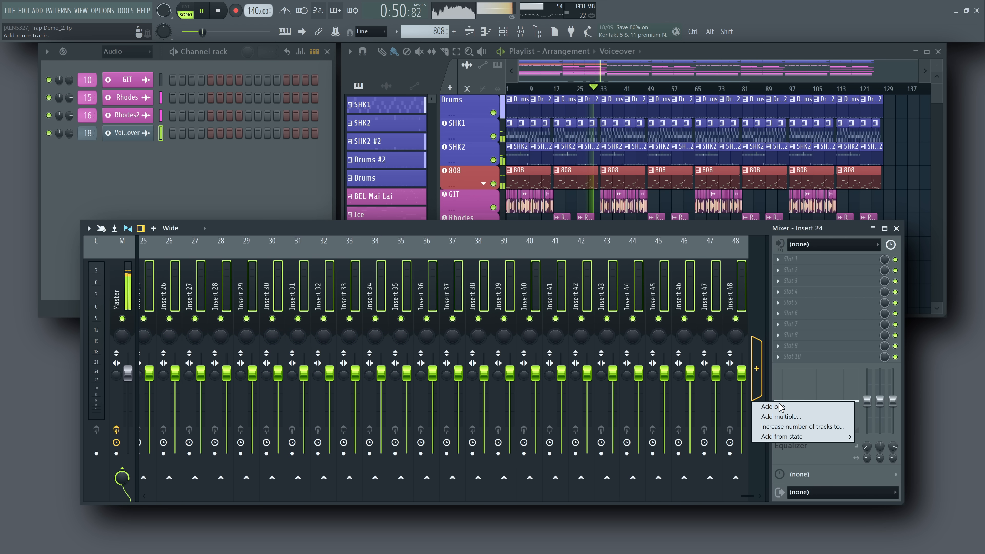
click(803, 426)
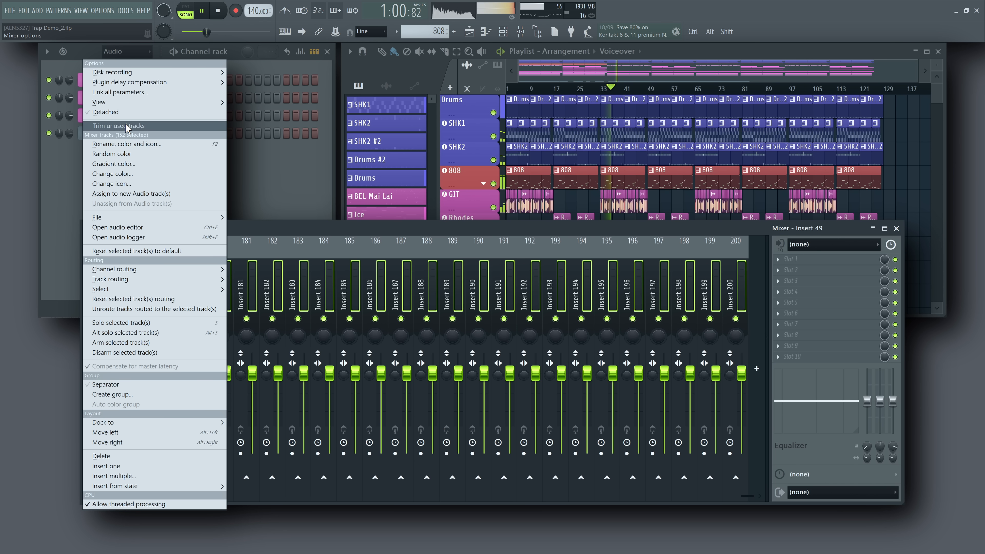
Step: Trim the unused tracks so only the 17 used tracks, SC through PLK Bubbles, remain
click(119, 125)
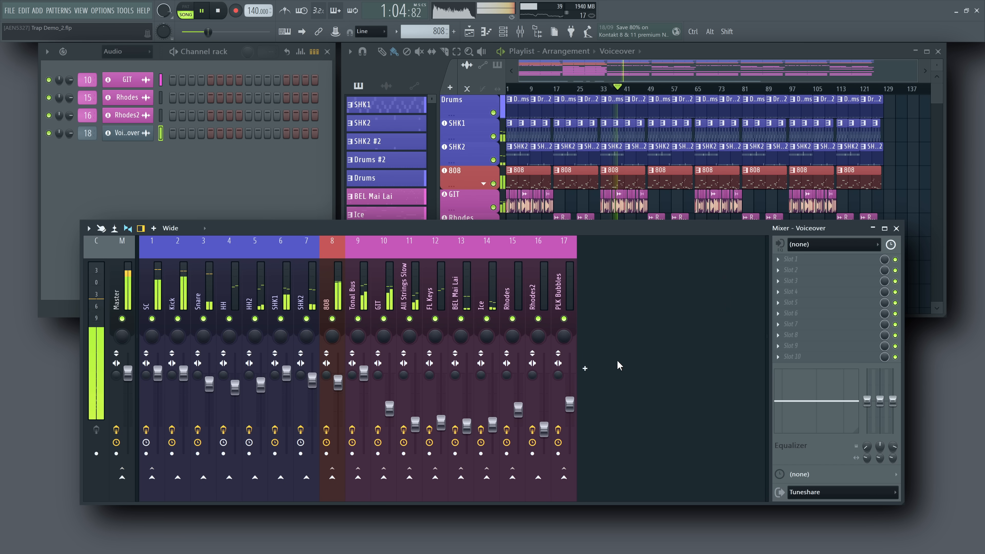
Step: Insert multiple empty tracks before PLK Bubbles, entering 5 in the Insert multiple dialog
right_click(563, 282)
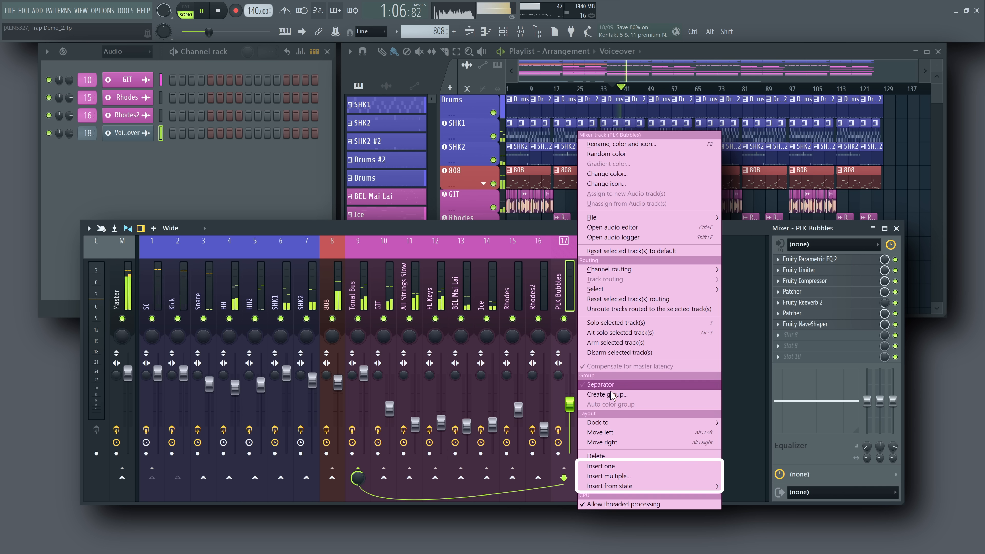
click(602, 465)
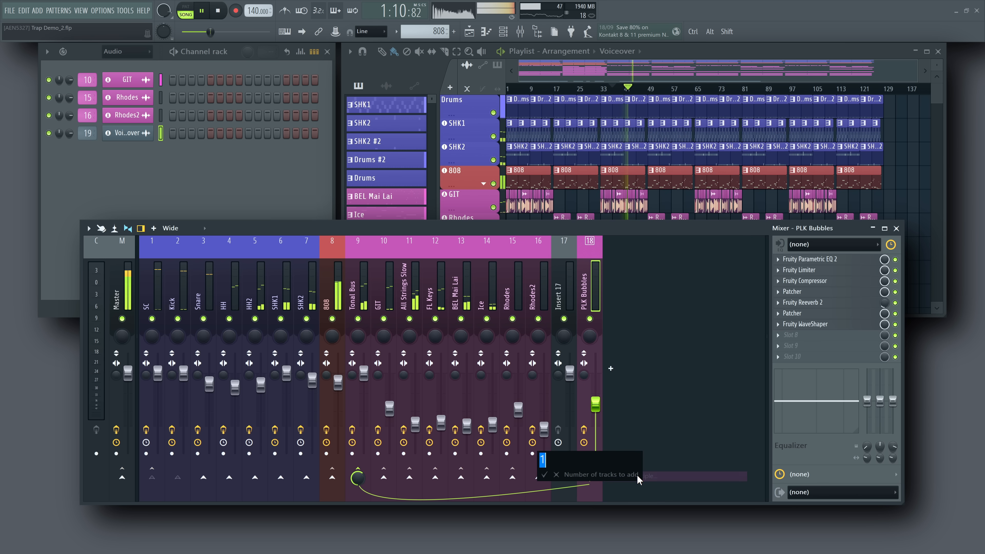
text(5)
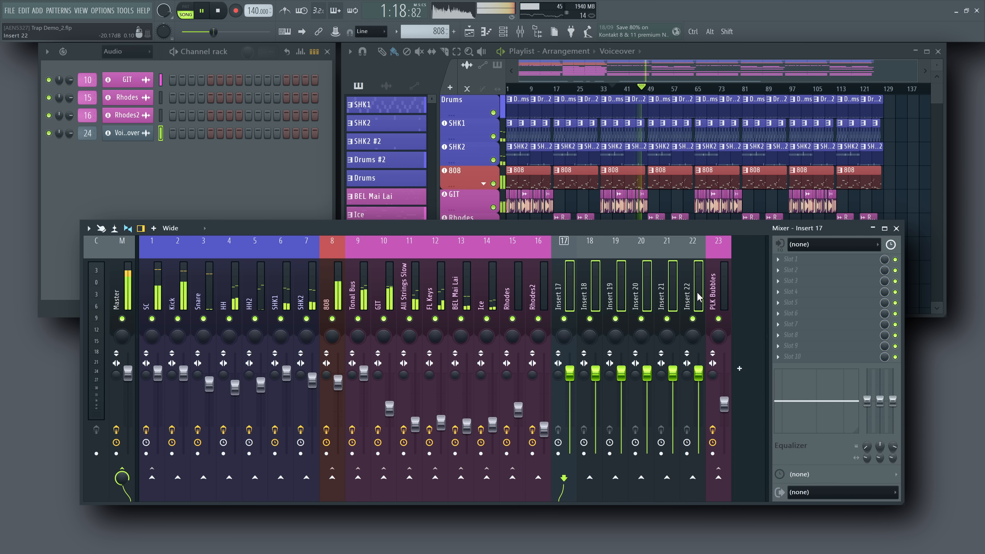
click(726, 456)
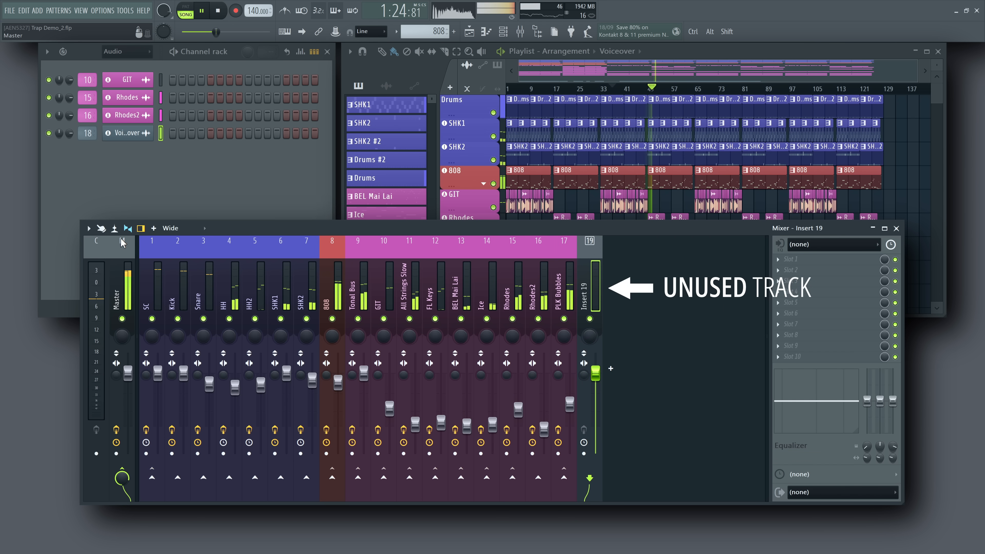
Step: Trim the unused empty Insert 19 after PLK Bubbles via Mixer options
click(87, 228)
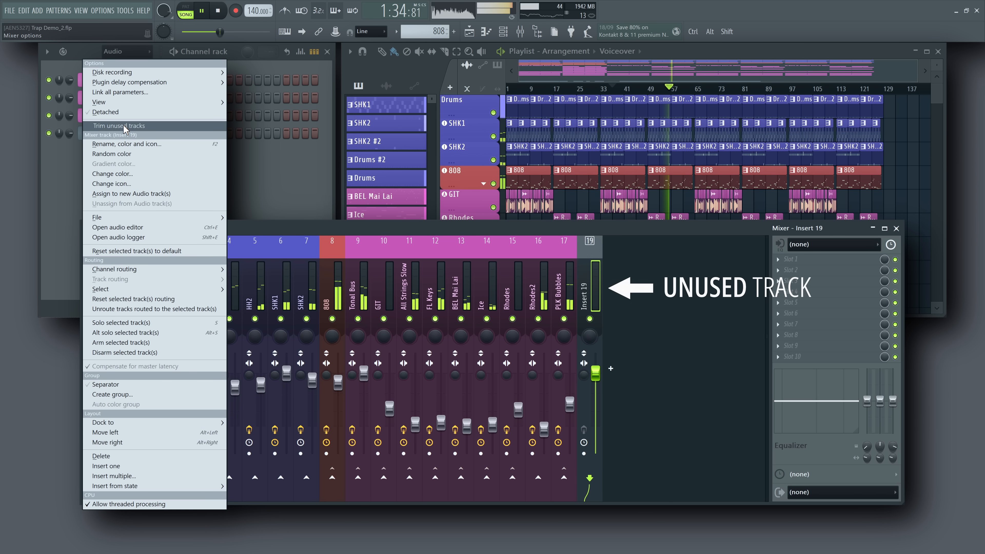
click(119, 128)
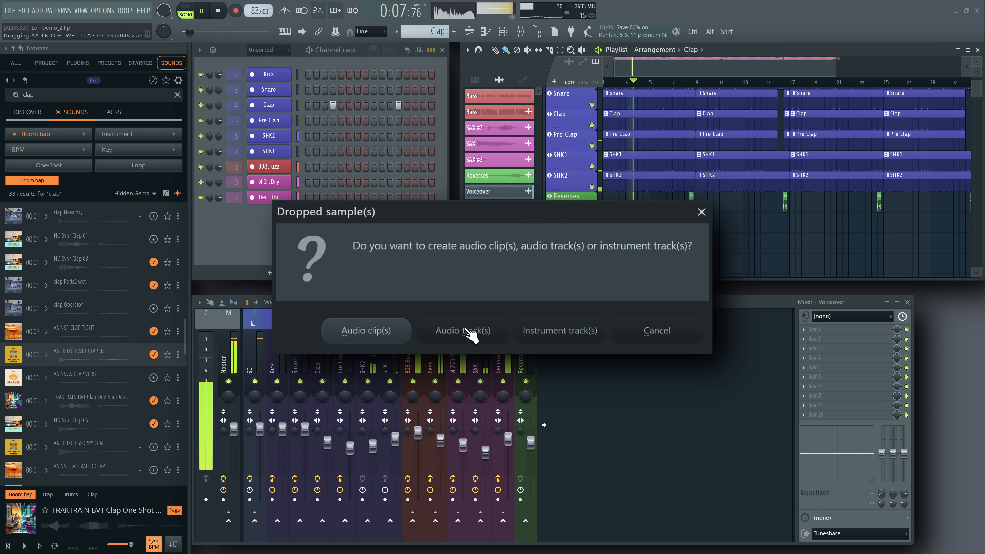
Step: Create audio tracks with their own mixer inserts from the dropped clap samples
click(462, 330)
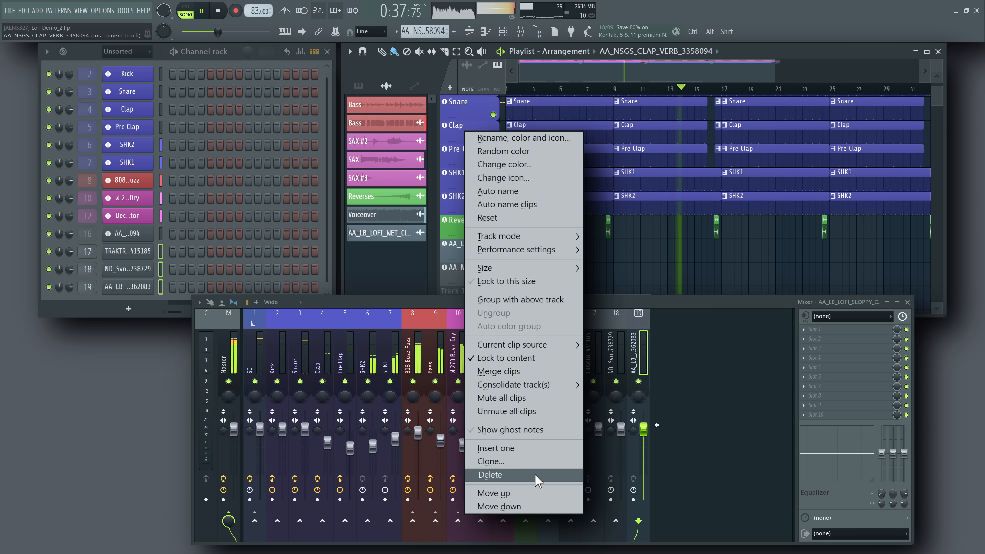
Step: Delete the AA_NSGS_CLAP_VERB_3358094 channel, confirming in the Delete instrument channel dialog
click(489, 475)
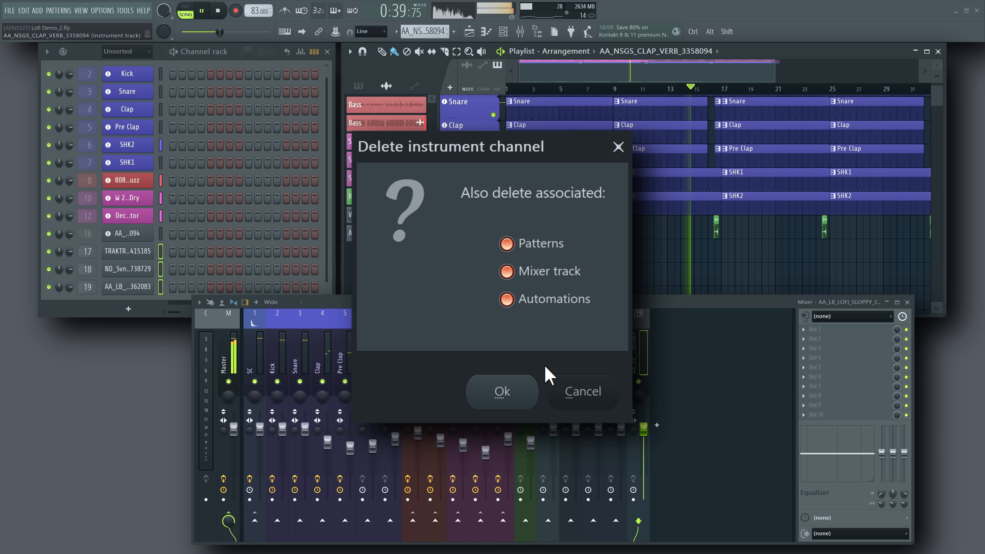
click(502, 391)
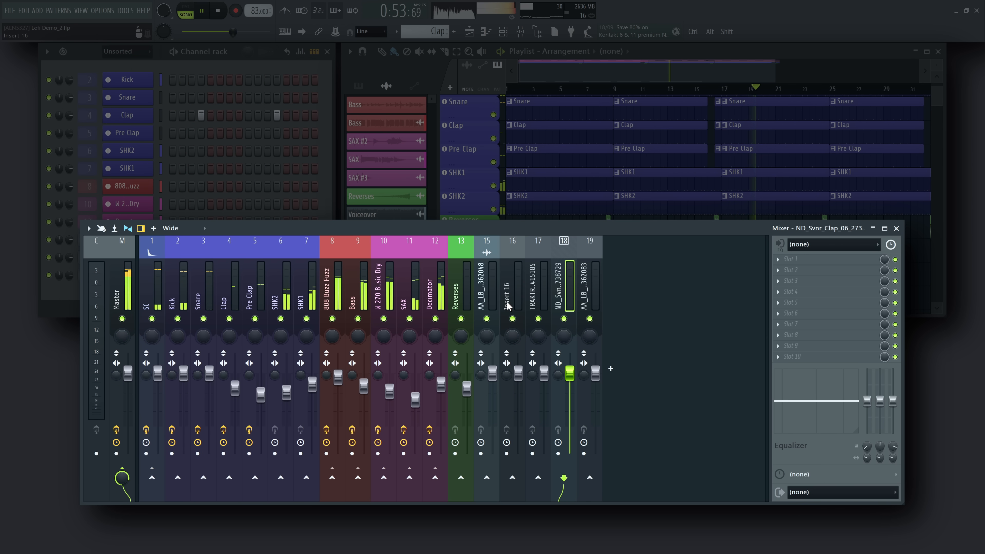
Step: Delete the four leftover clap mixer tracks 15–18 so the mixer ends at Reverses, track 13
right_click(512, 286)
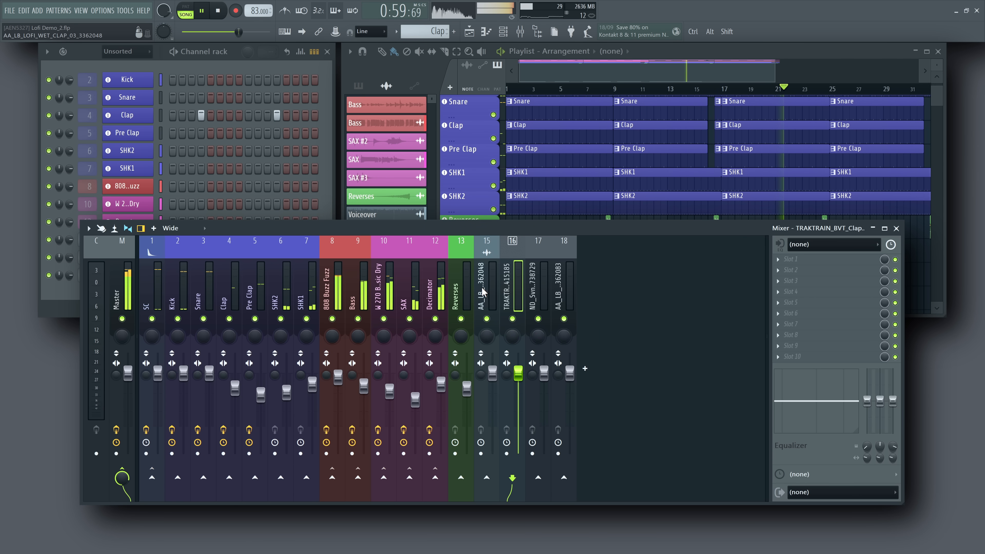
right_click(470, 220)
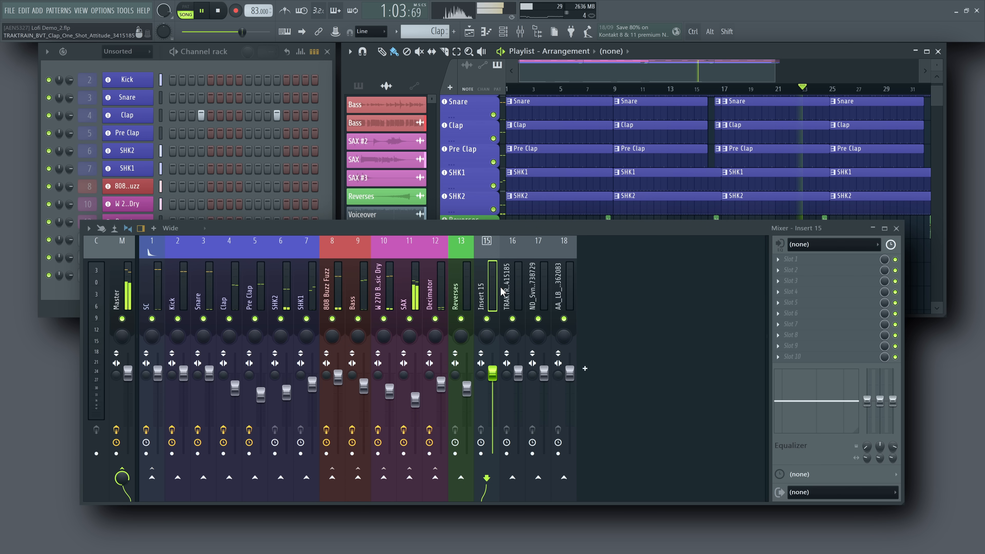
right_click(563, 283)
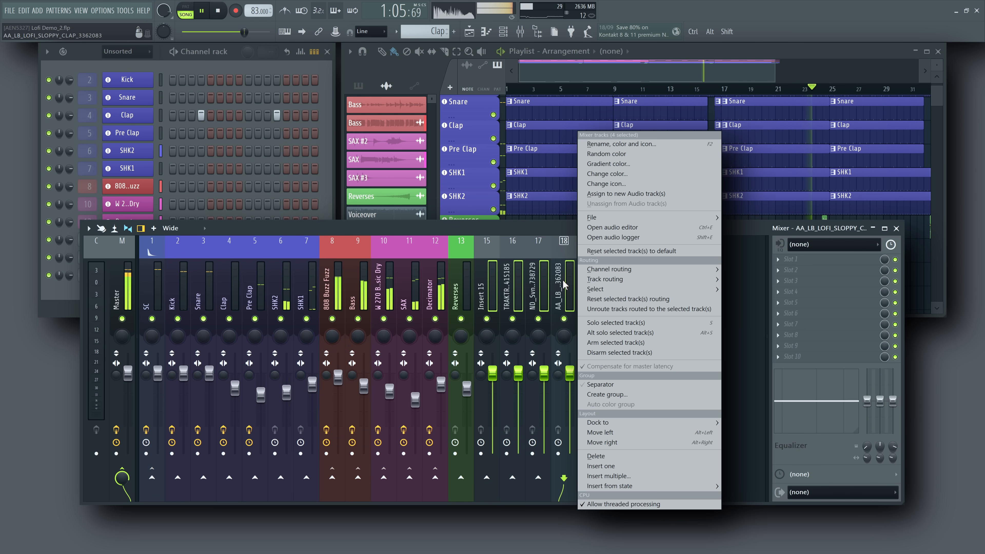
click(594, 456)
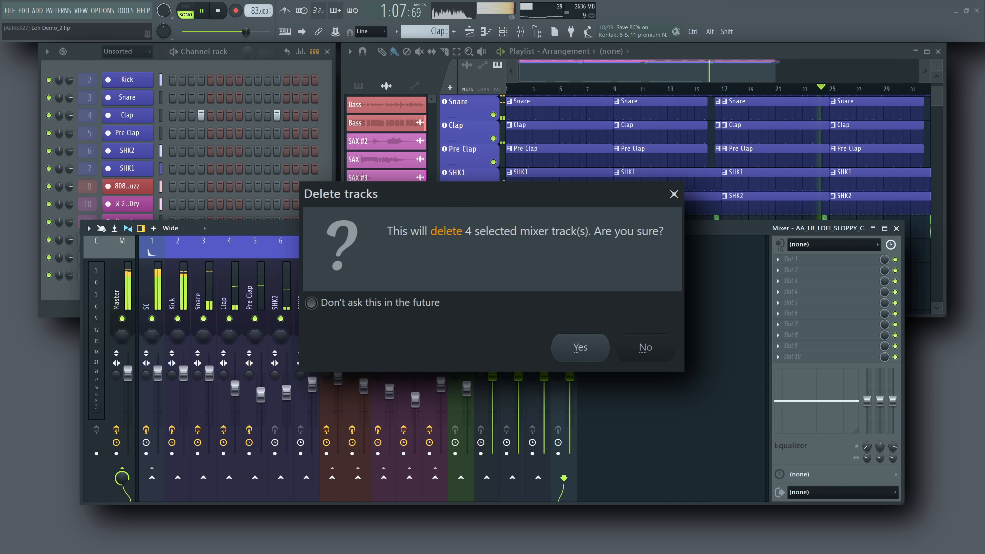
click(579, 347)
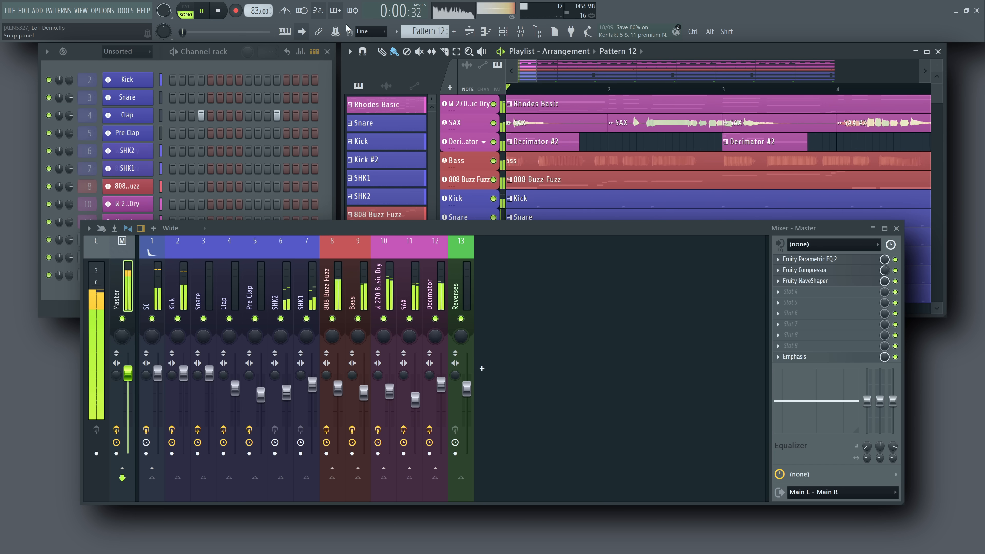